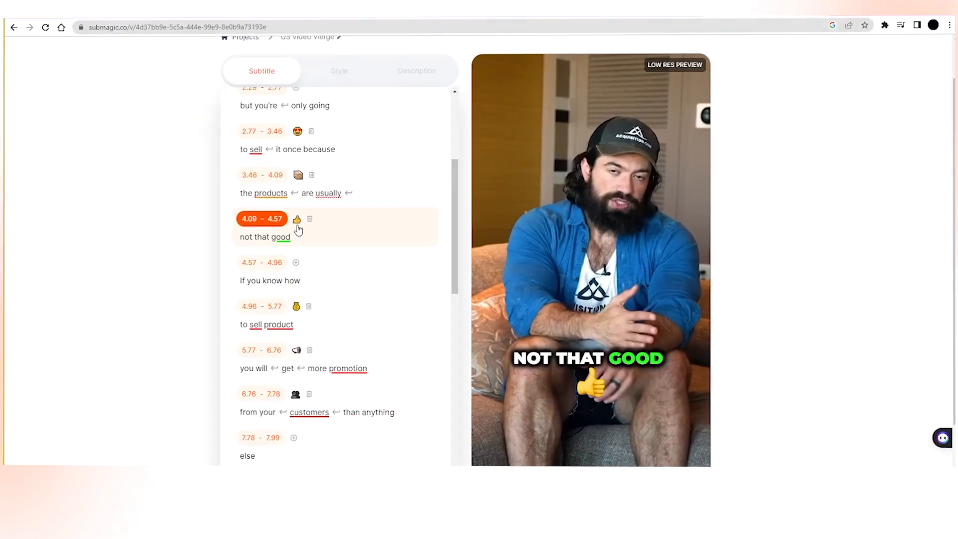
Step: Set the Submagic highlight colors to orange for main and green for second
left_click(339, 71)
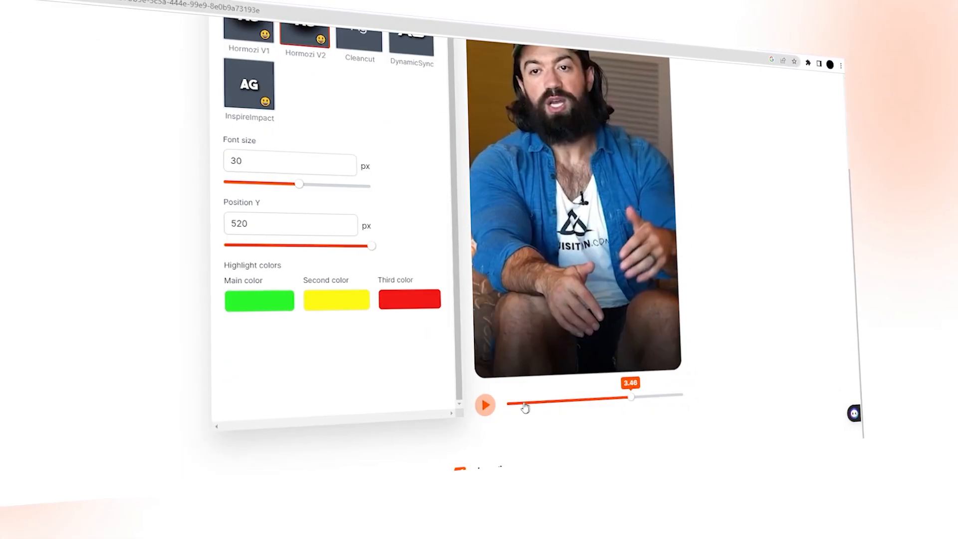
left_click(484, 405)
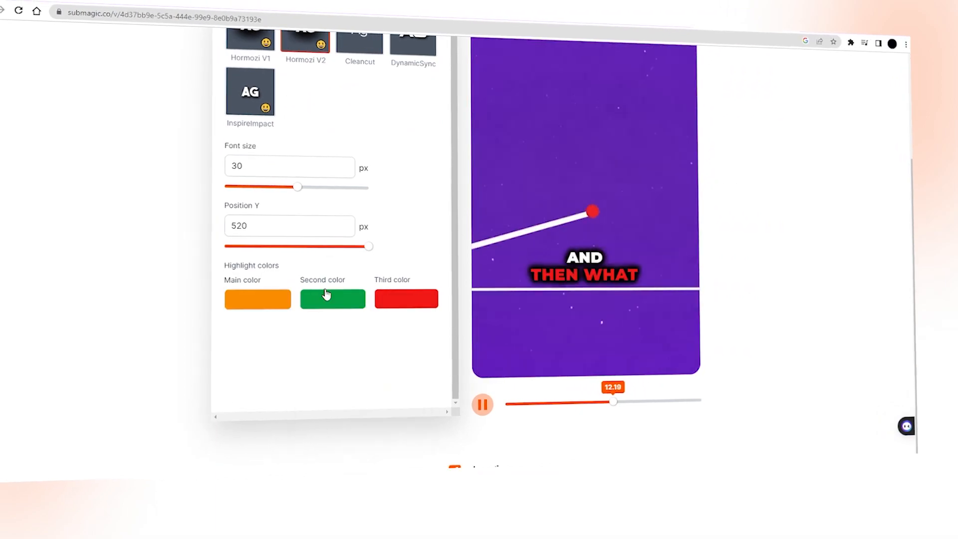
left_click(398, 66)
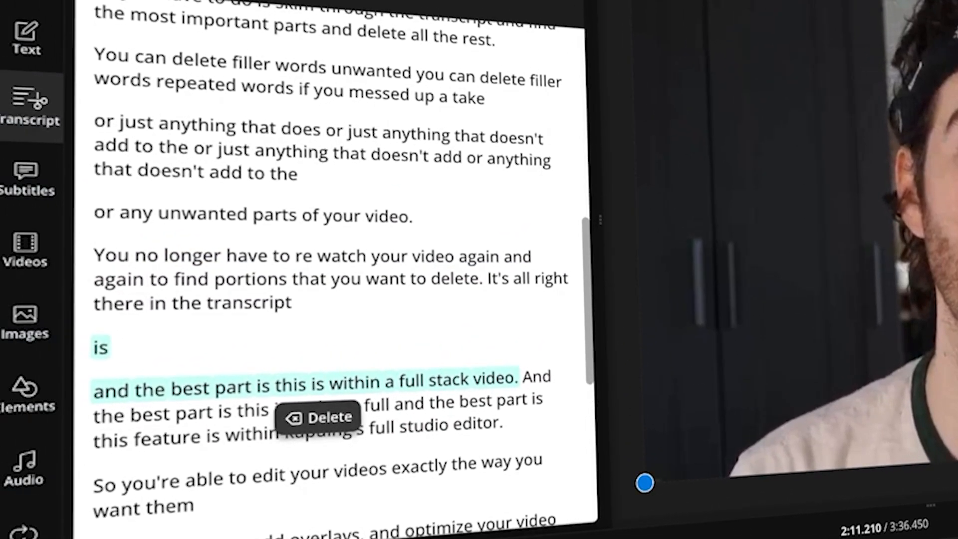
Step: Delete the repeated 'and the best part' lines from the Kapwing transcript
left_click(326, 417)
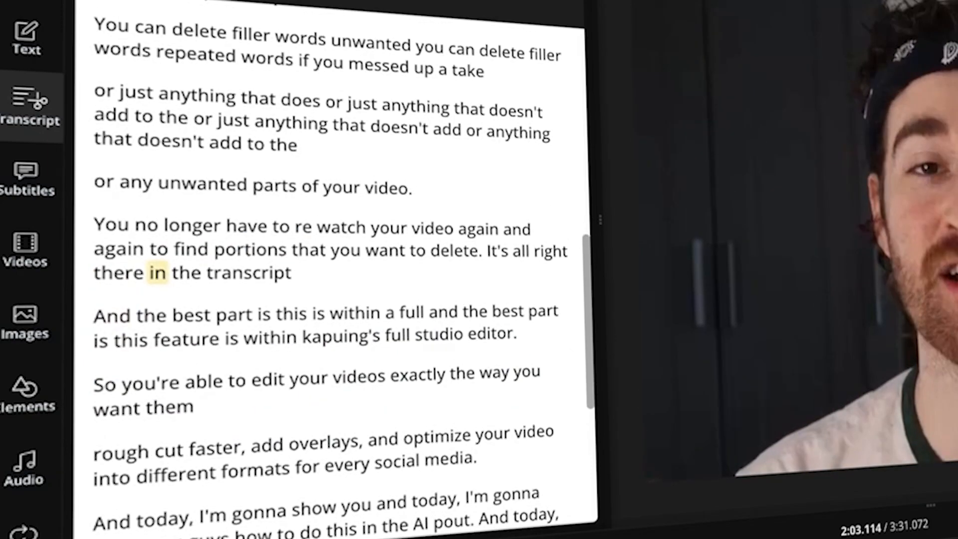
left_click(28, 177)
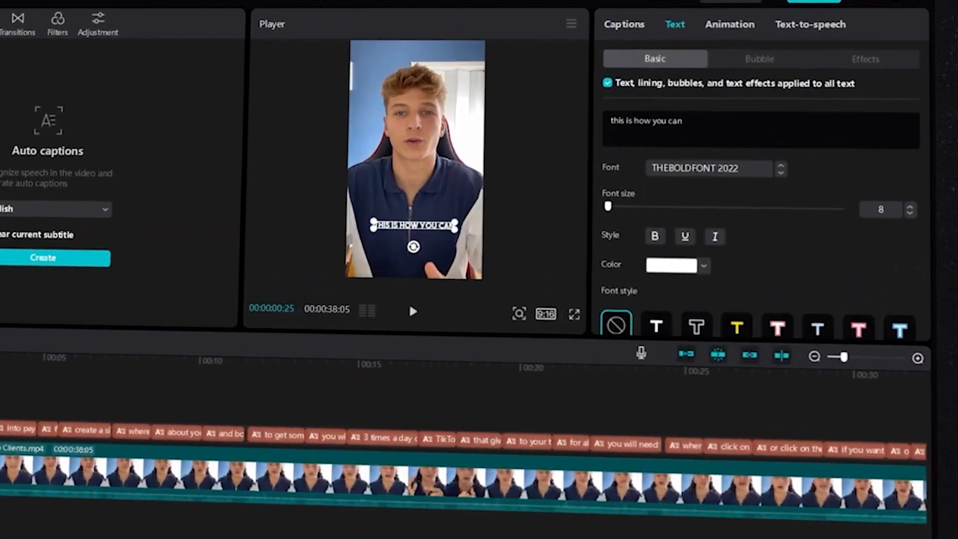
Step: Open the CapCut caption Color dropdown after raising font size to 12
left_click(703, 264)
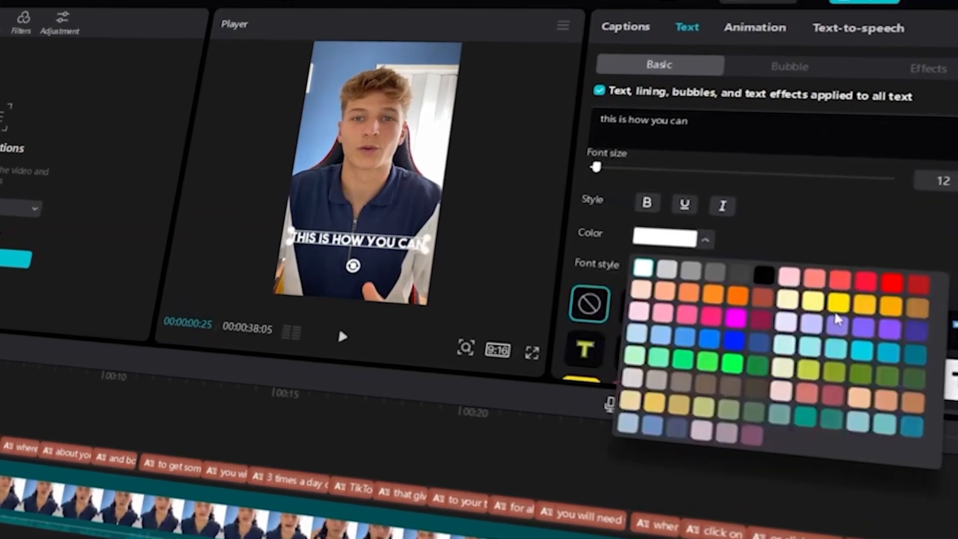